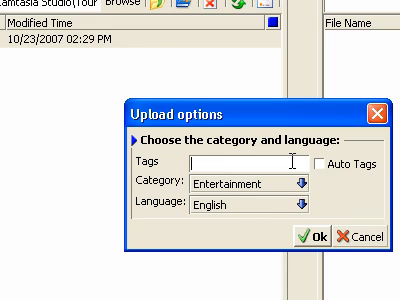
pyautogui.write('to')
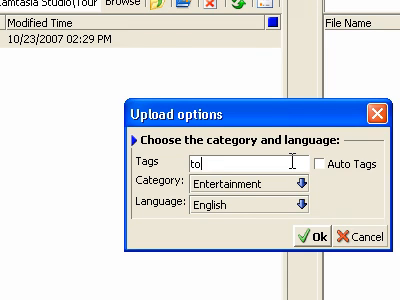